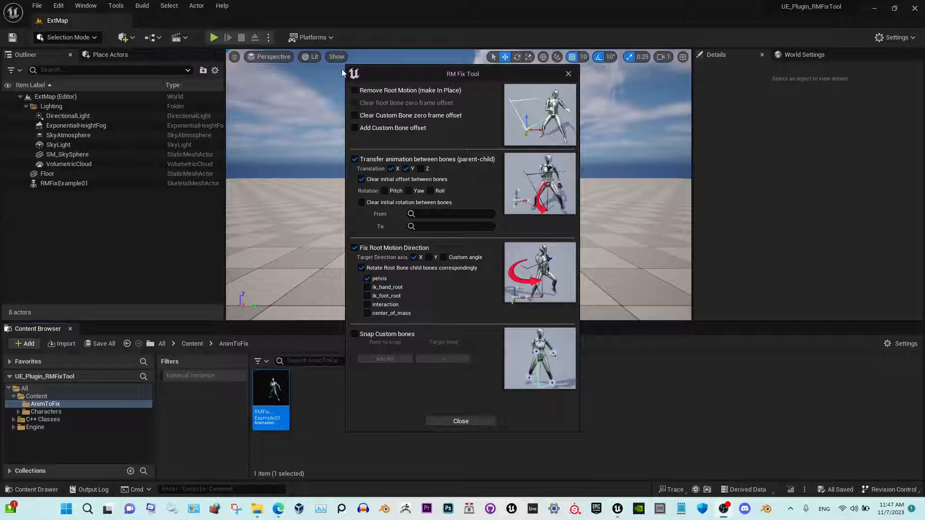
mouse_move(346, 91)
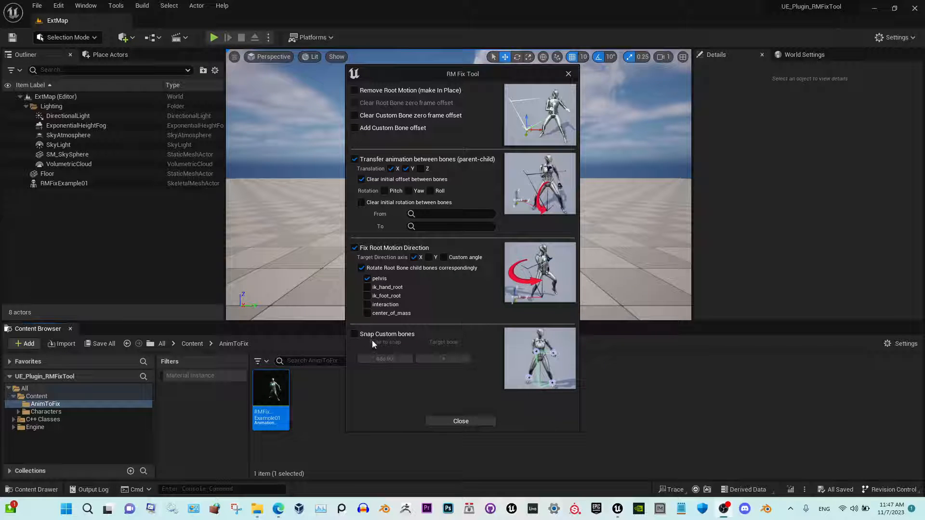
Tick Snap Custom bones in RM Fix Tool to list the five IK-to-hand/foot bone pairs
click(354, 334)
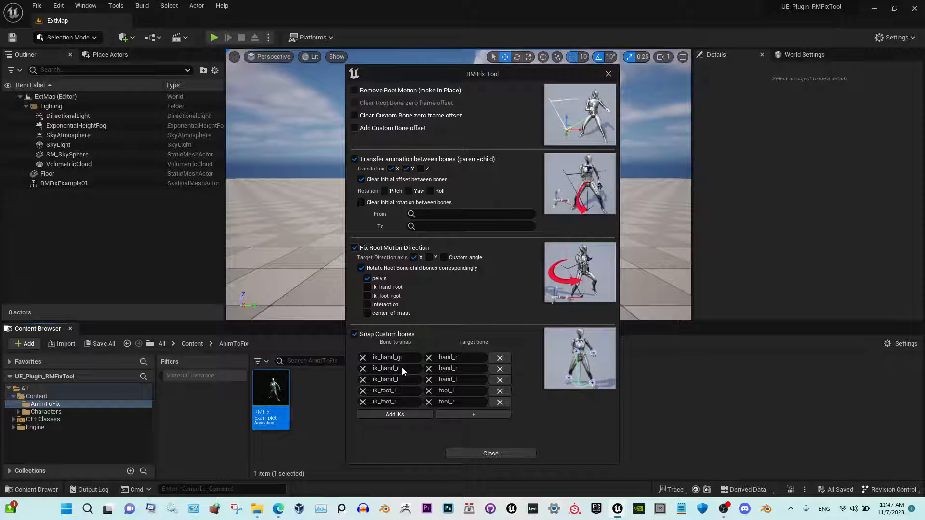
mouse_move(467, 429)
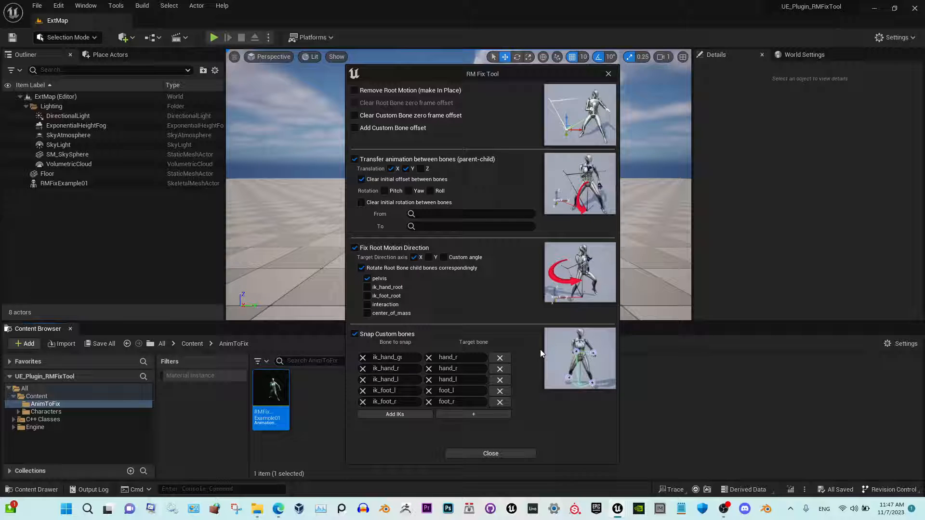
mouse_move(490, 453)
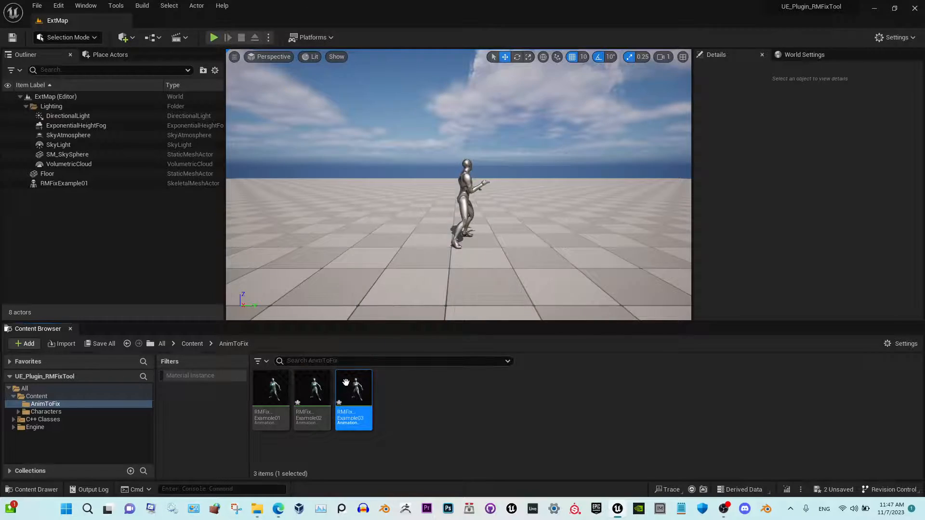
Close the RM Fix Tool and duplicate RMFixExample01 into RMFixExample02 and RMFixExample03
double_click(354, 387)
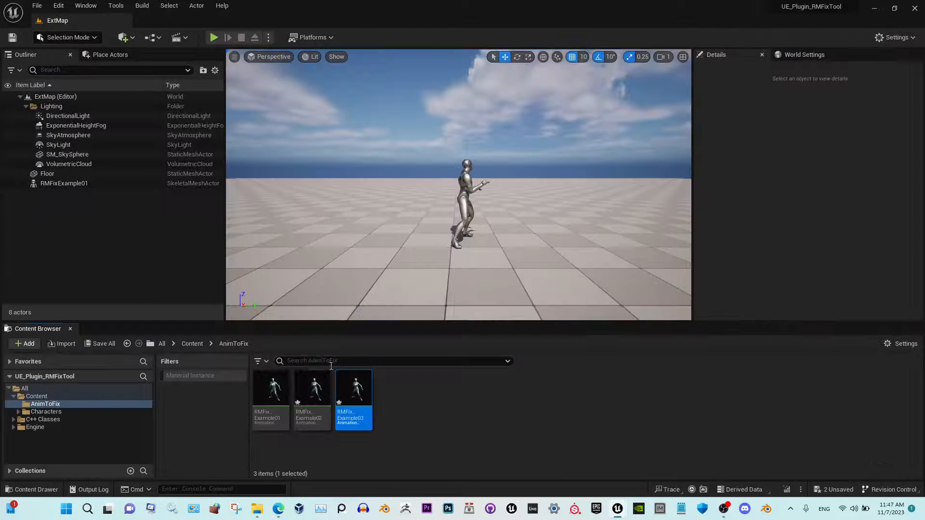
mouse_move(312, 387)
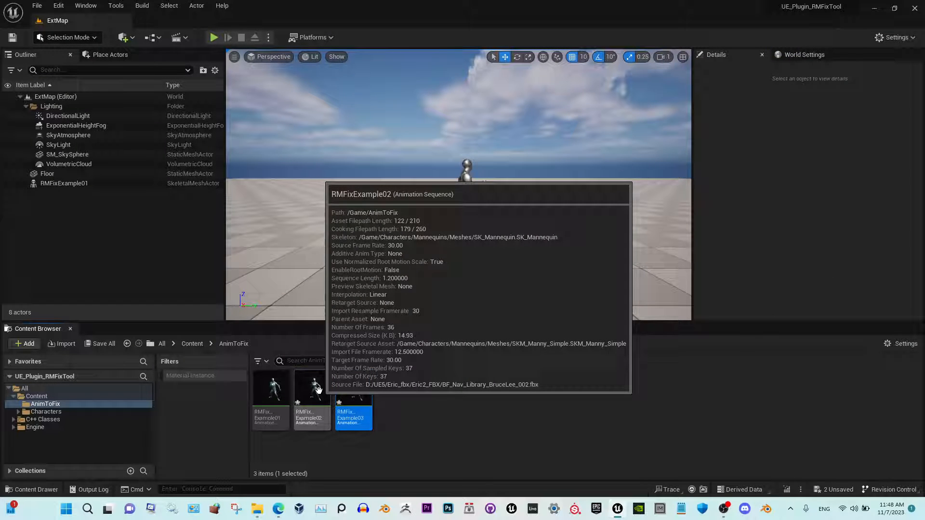
Apply Fix Animation Sequences to both copies: pelvis to root, Y axis, Snap Custom bones
right_click(312, 387)
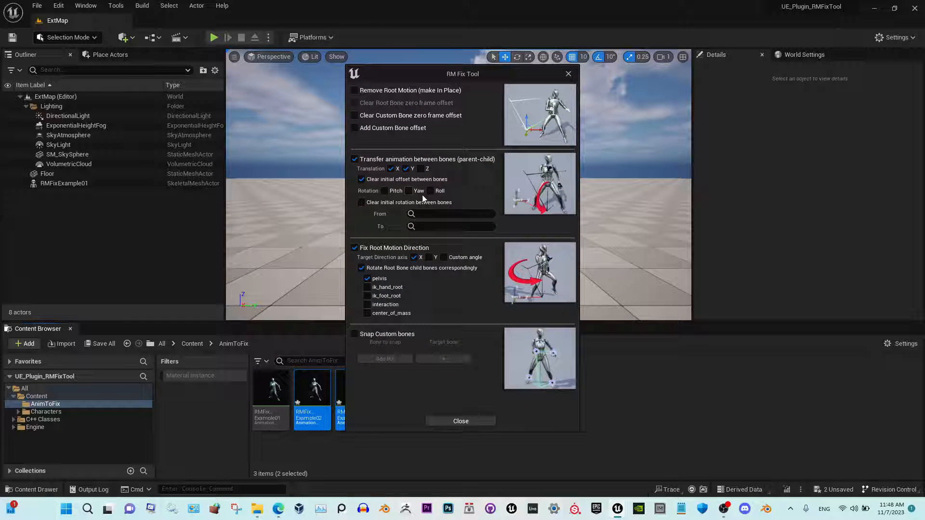
text(pelvis)
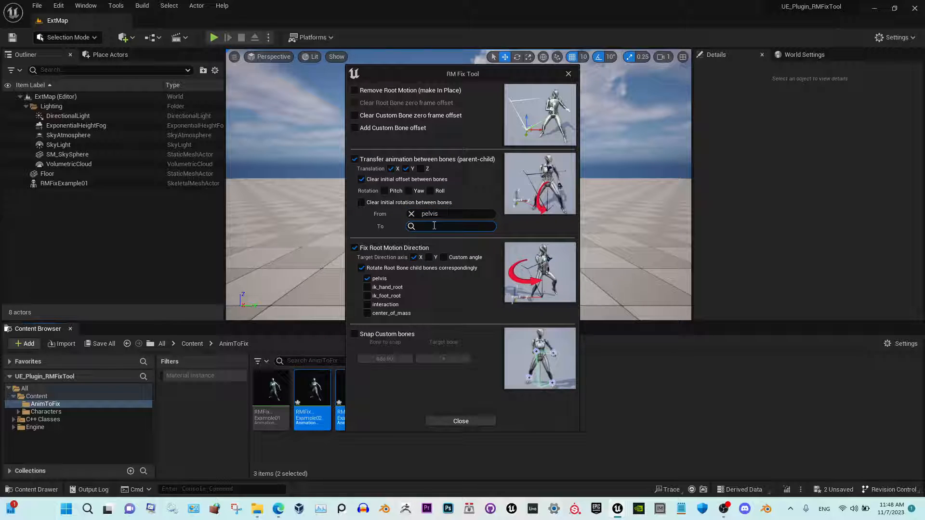
text(root)
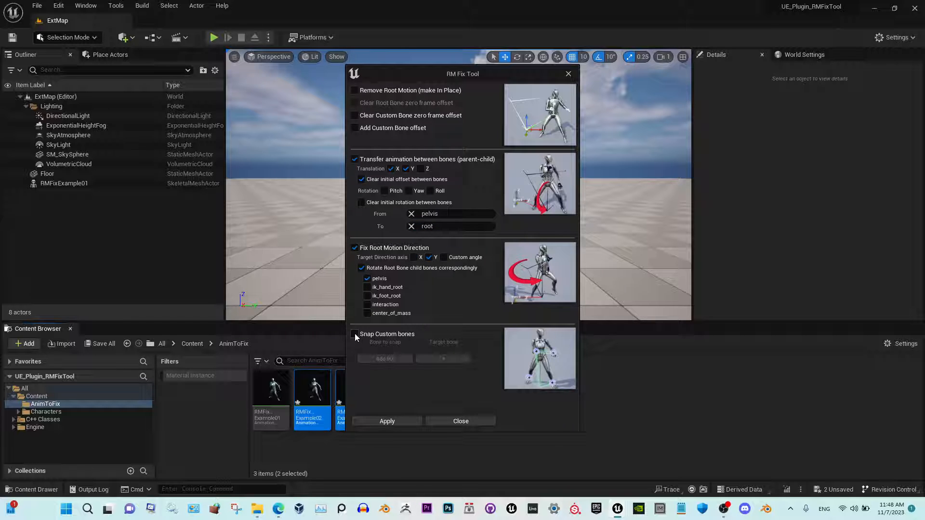
click(354, 333)
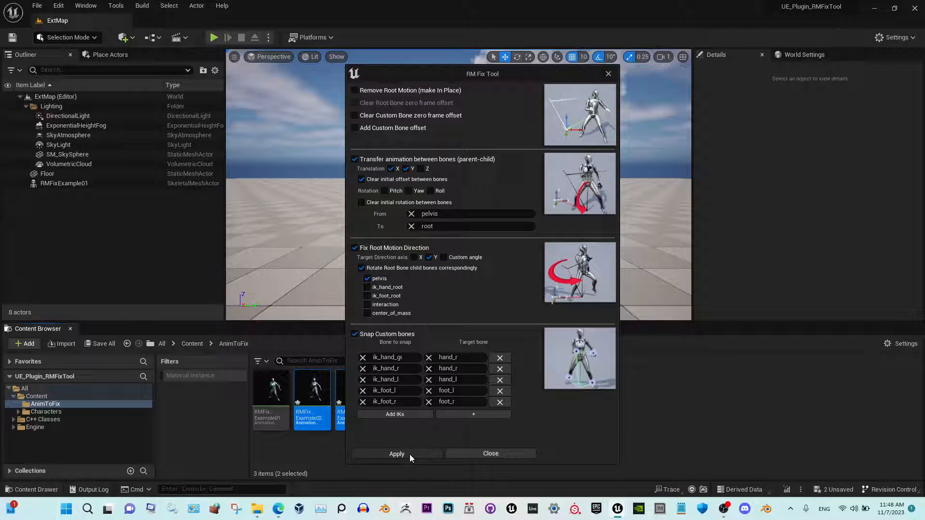
click(396, 454)
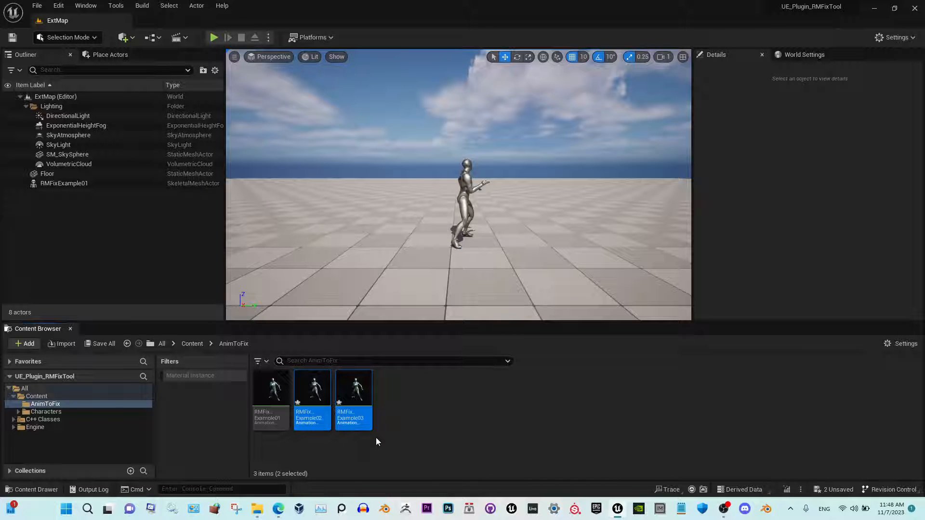
mouse_move(353, 399)
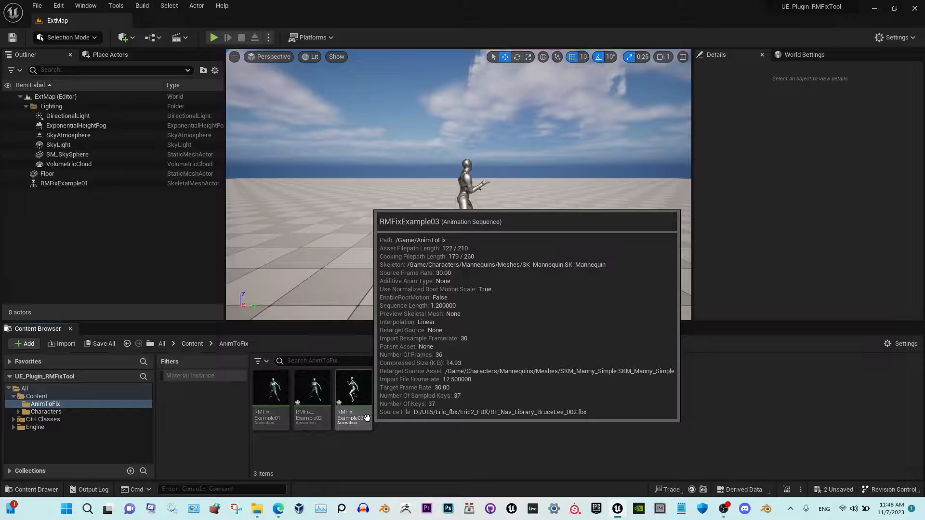
Preview fixed RMFixExample02 in the animation editor, close it, and reopen its asset actions
click(353, 387)
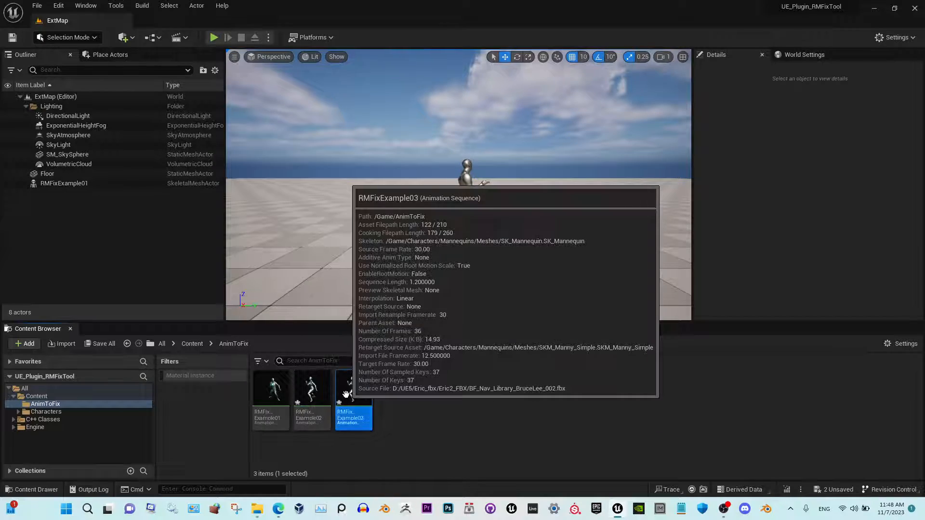
double_click(353, 394)
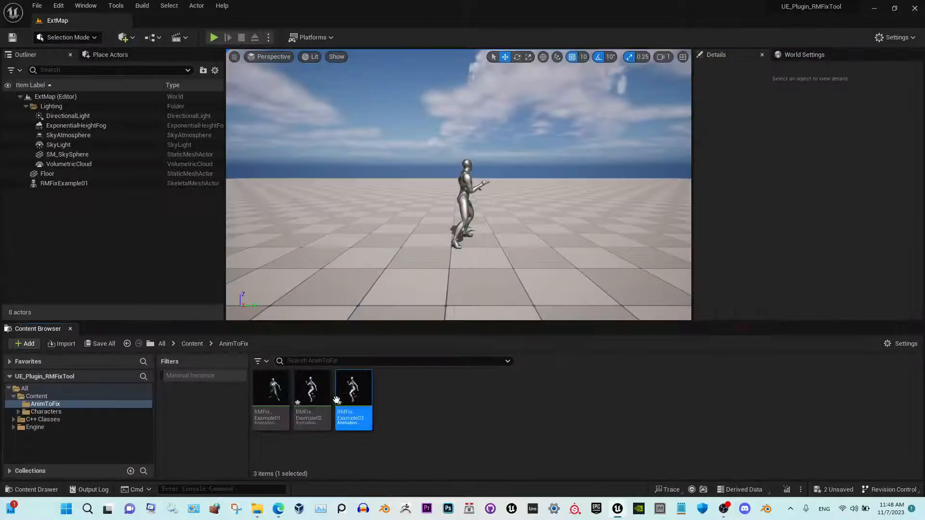
double_click(312, 387)
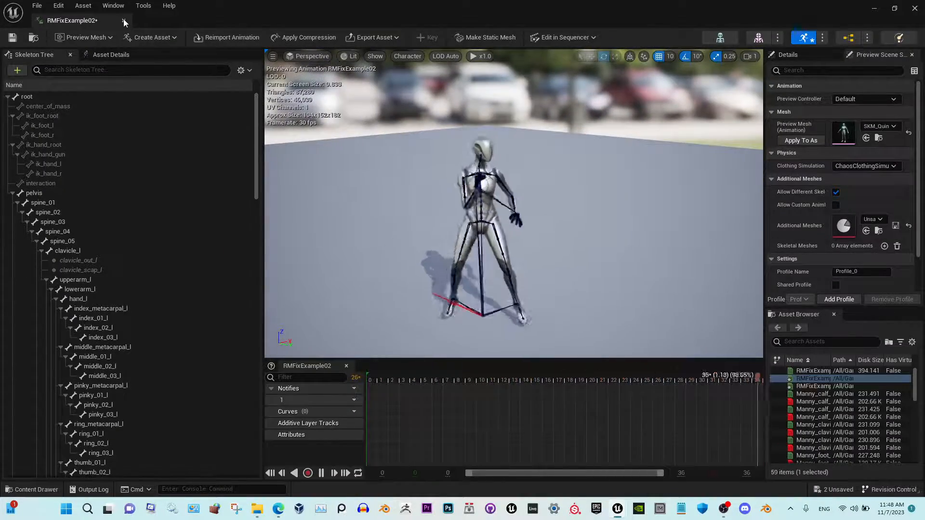
right_click(313, 399)
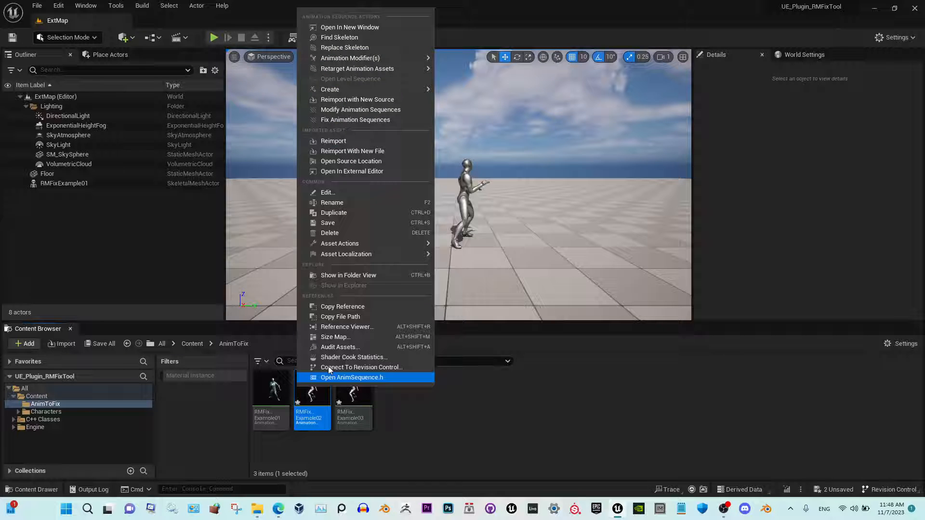
click(352, 377)
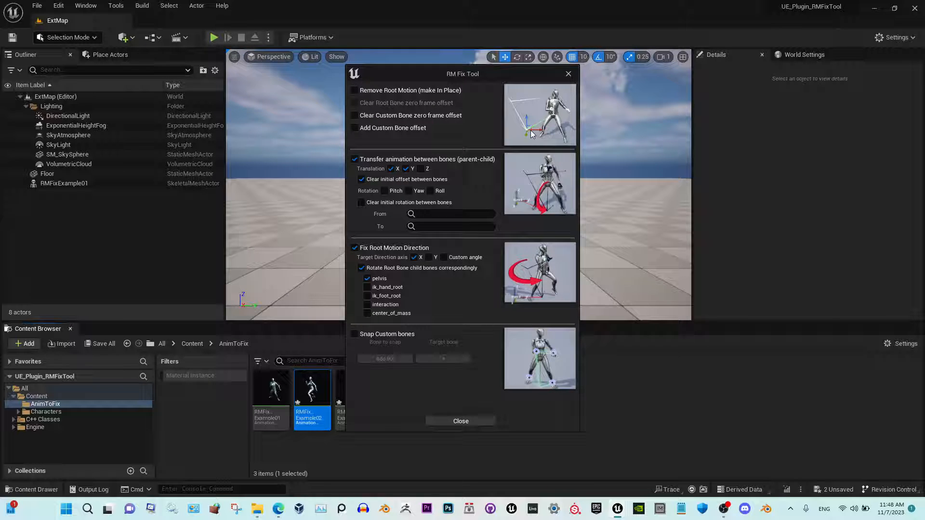
mouse_move(556, 112)
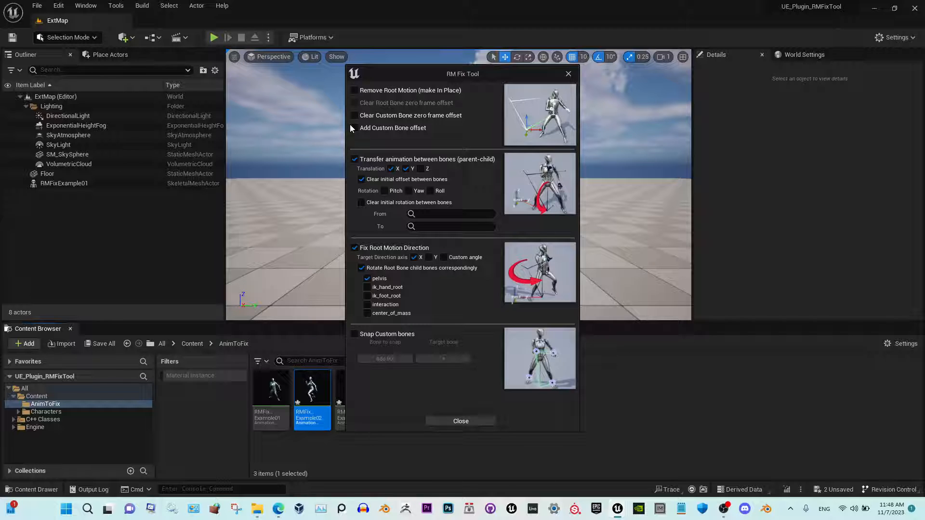
click(354, 127)
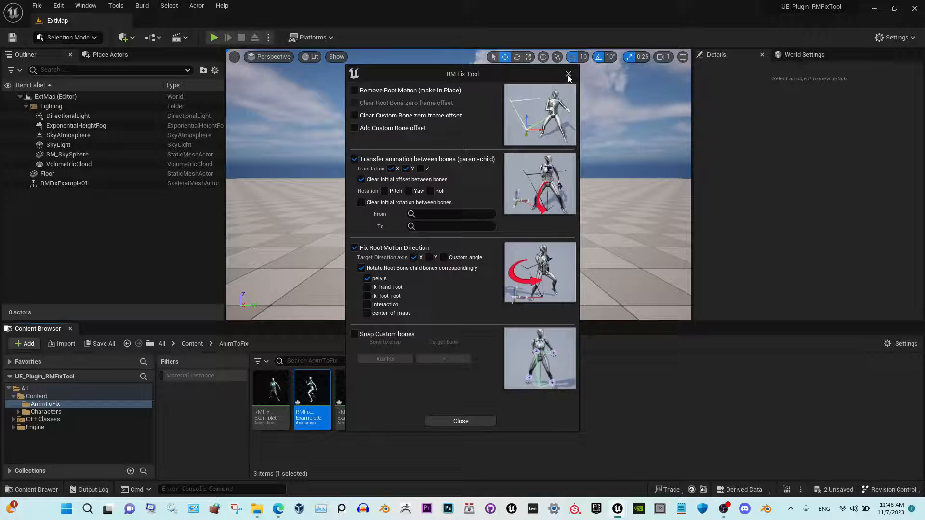
click(569, 74)
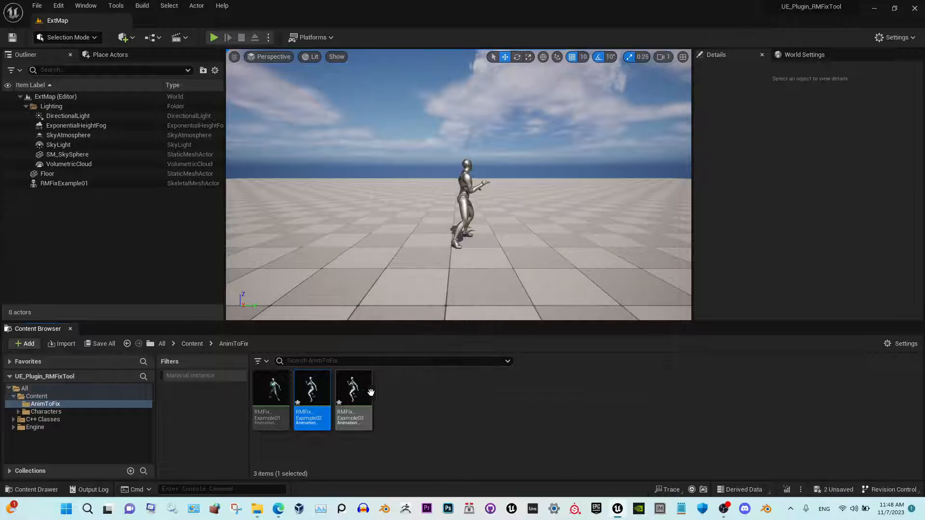
mouse_move(359, 391)
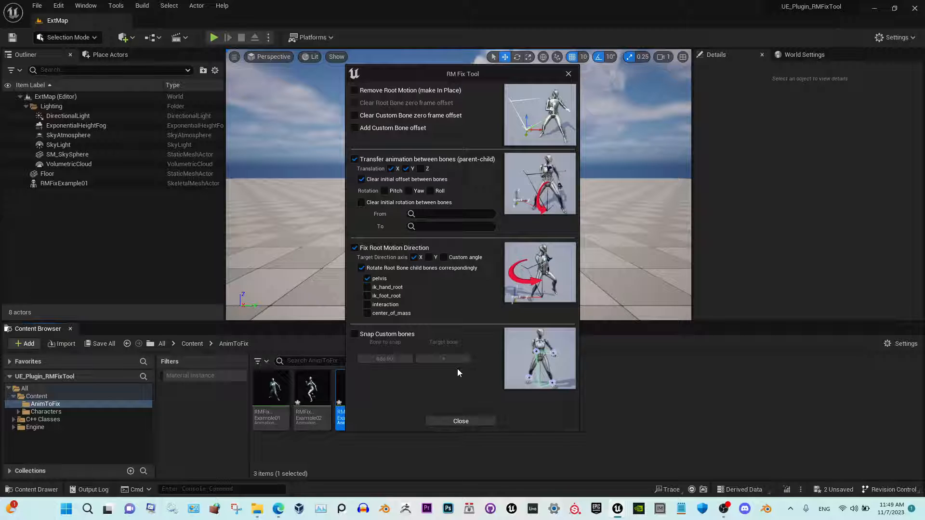
mouse_move(490, 379)
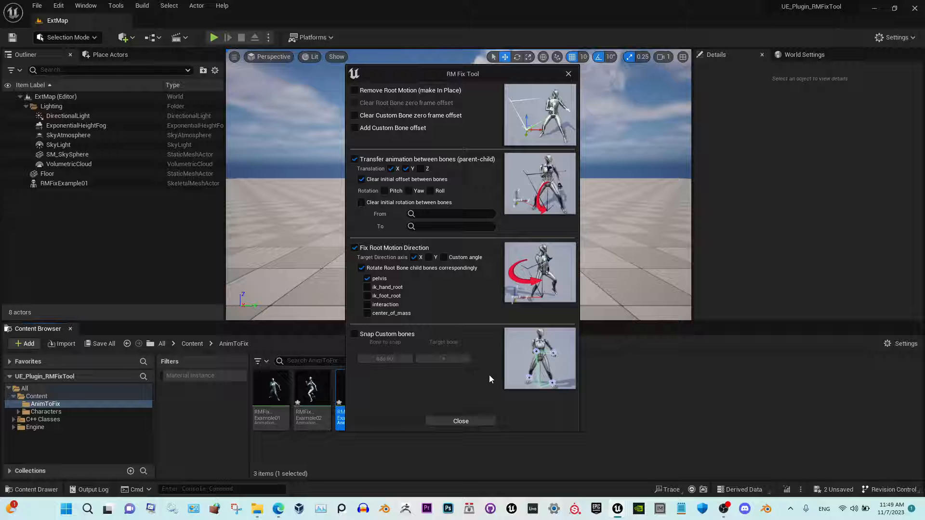
mouse_move(592, 337)
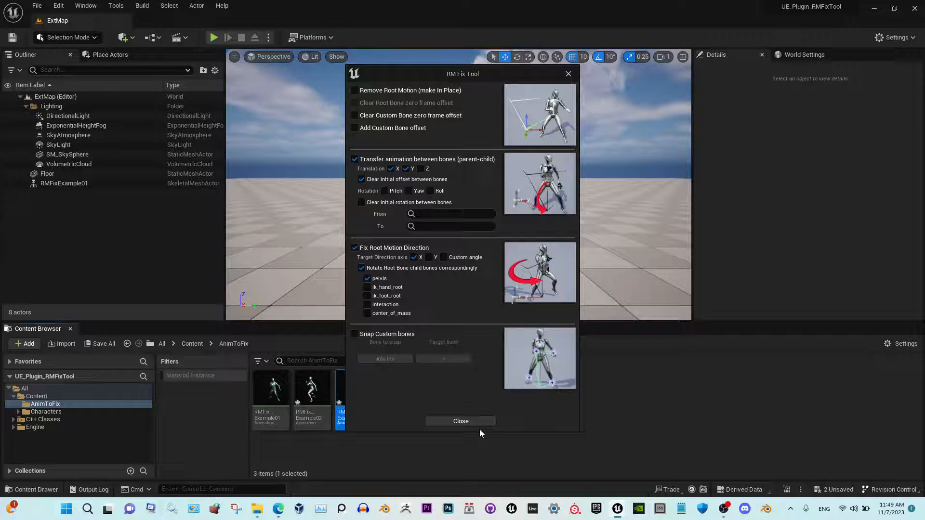
mouse_move(588, 414)
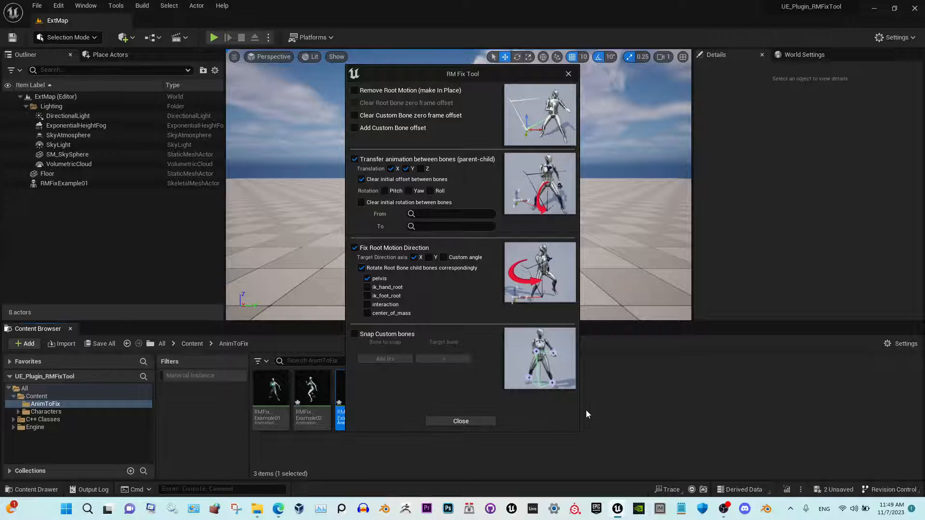